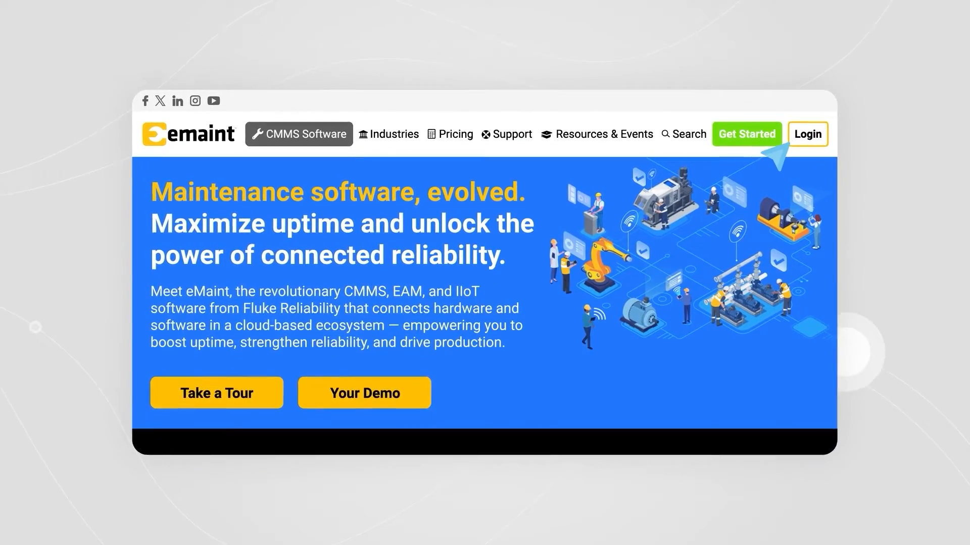
# - Log in to eMaint CMMS from the homepage's top-right Login button
pyautogui.click(808, 133)
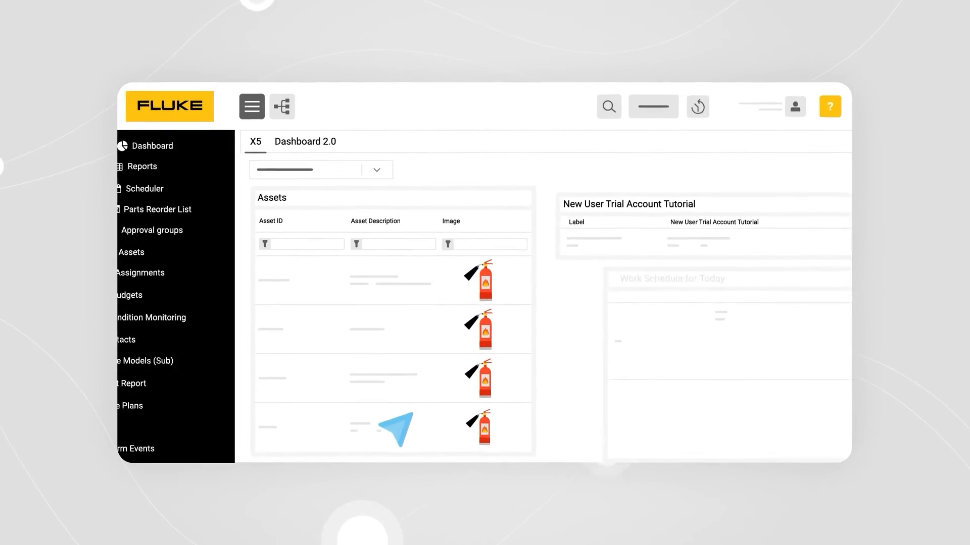
# - Open the Parts list, browse the site switcher's sites, and show the help search panel
pyautogui.click(810, 101)
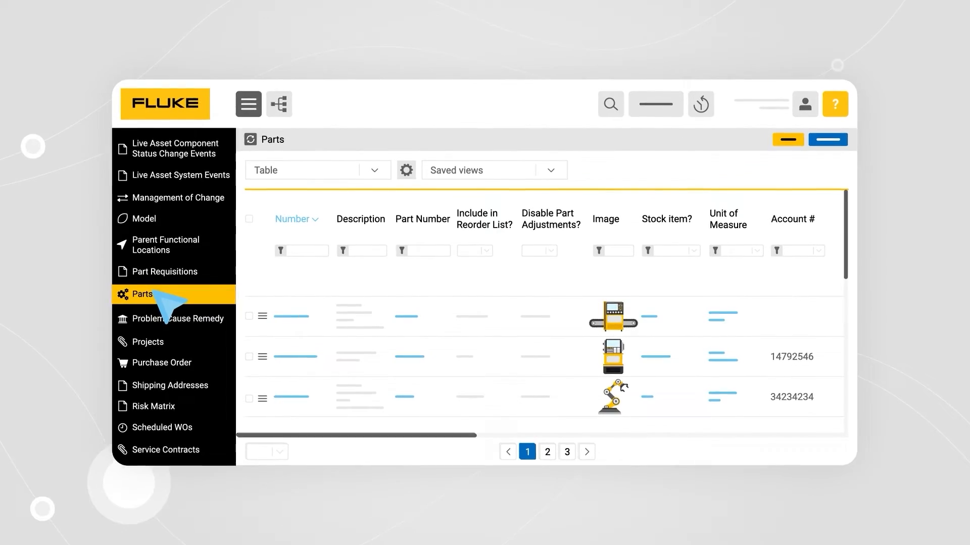
pyautogui.click(654, 103)
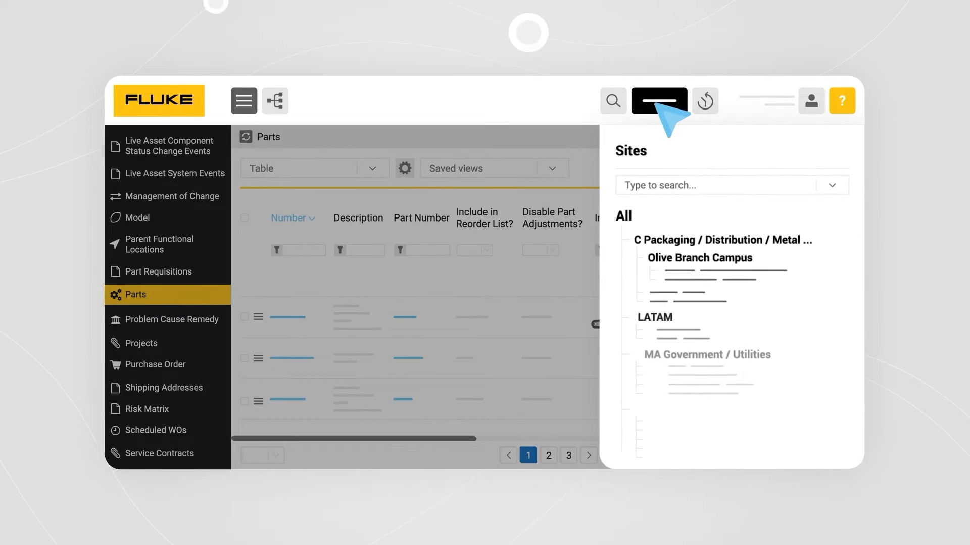
pyautogui.click(842, 100)
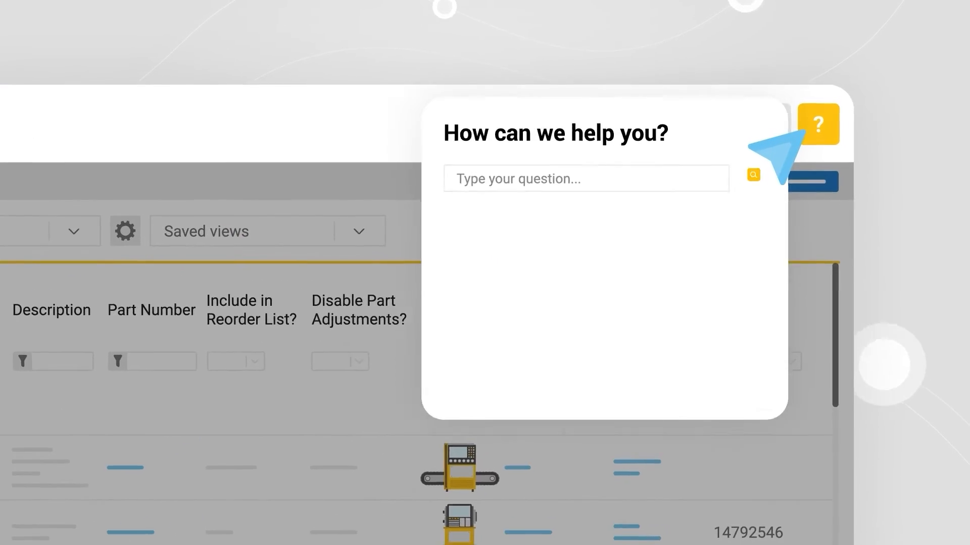